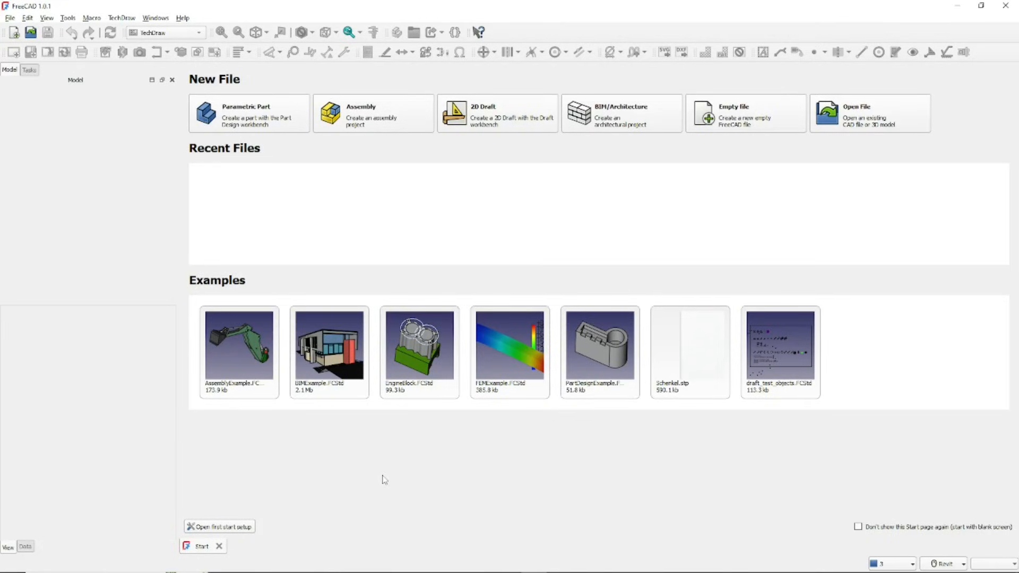
mouse_move(374, 468)
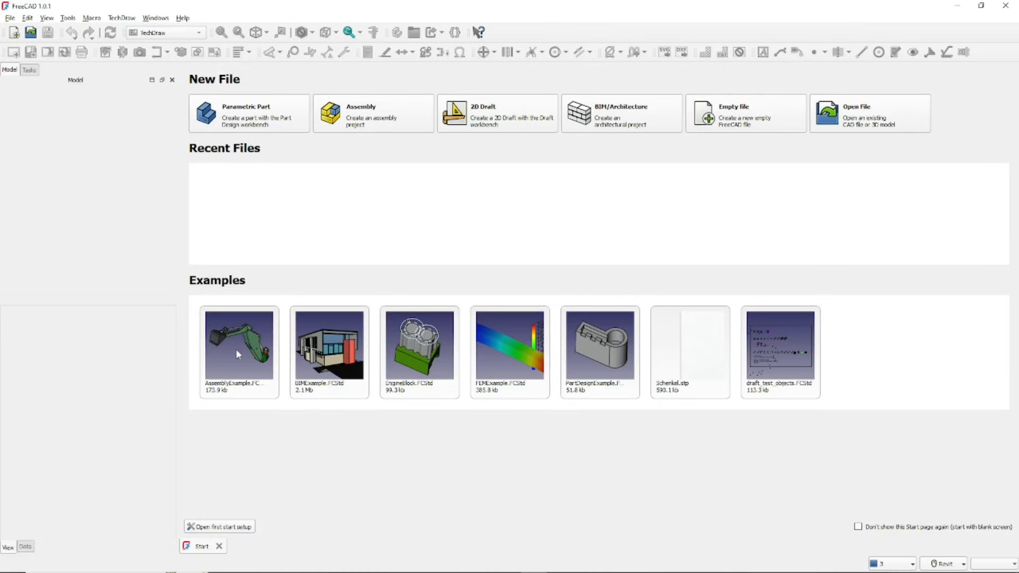
Open the AssemblyExample model from the Start page and switch to the TechDraw workbench
double_click(238, 344)
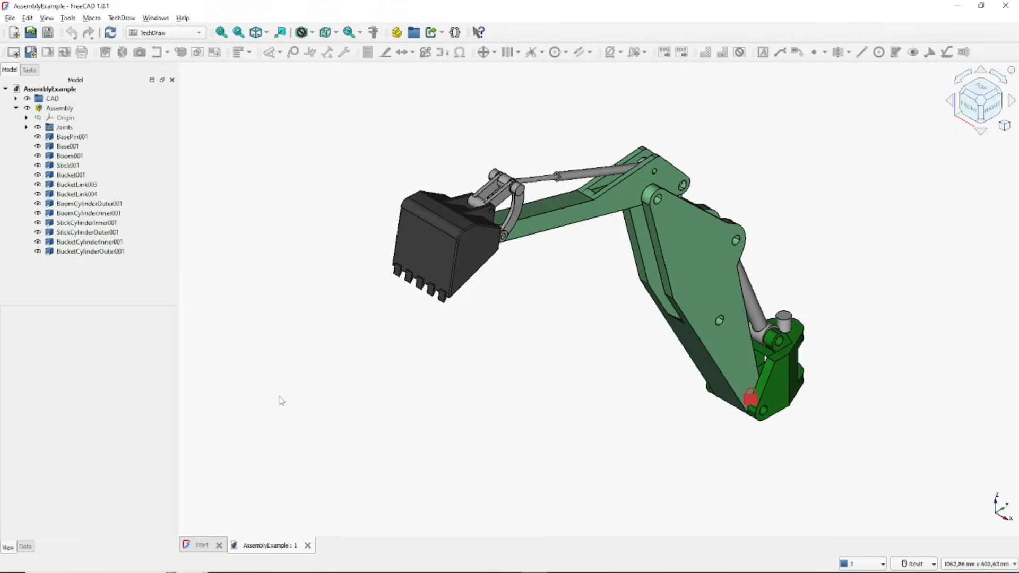
left_click(164, 33)
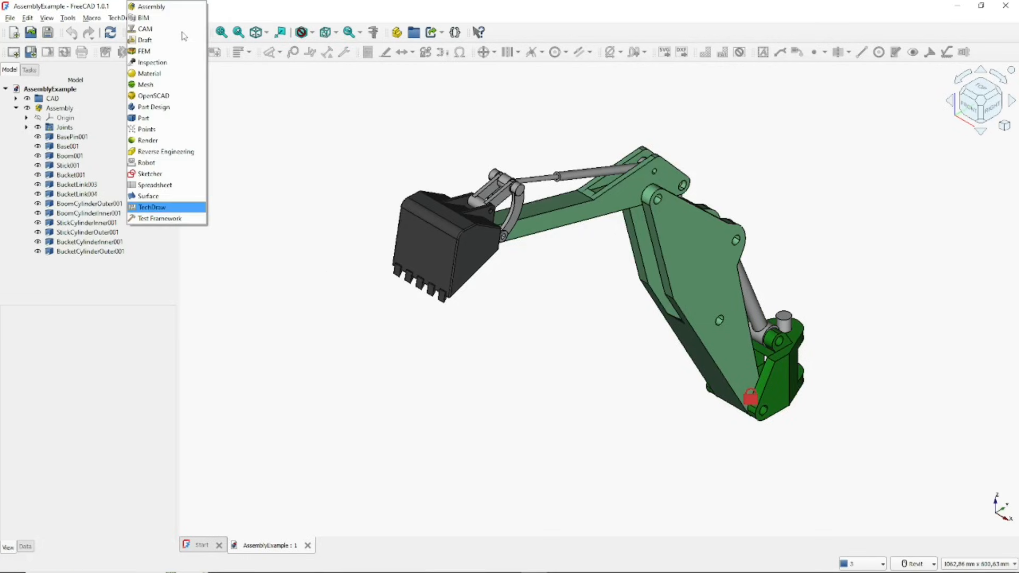
left_click(152, 207)
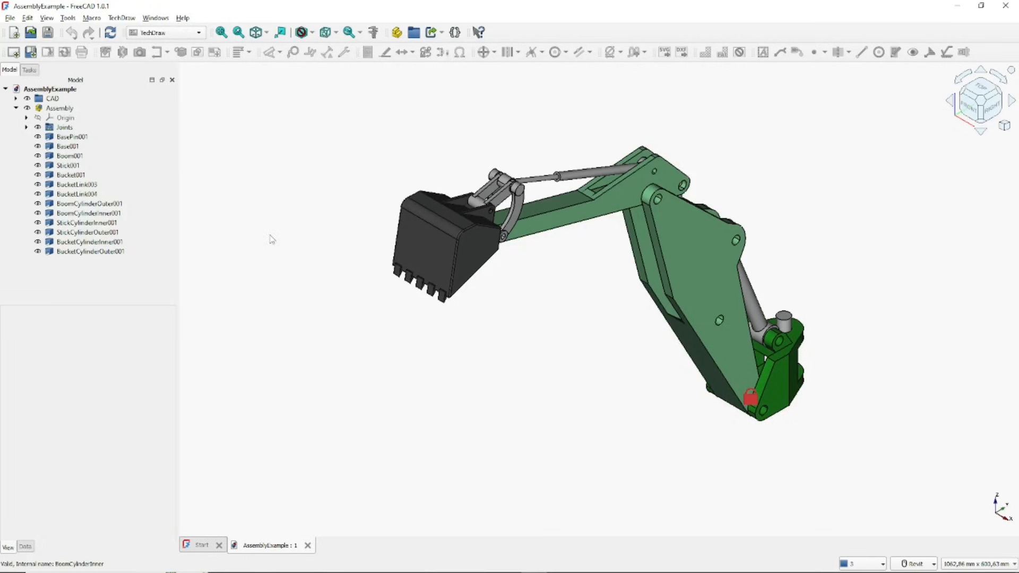
left_click(53, 98)
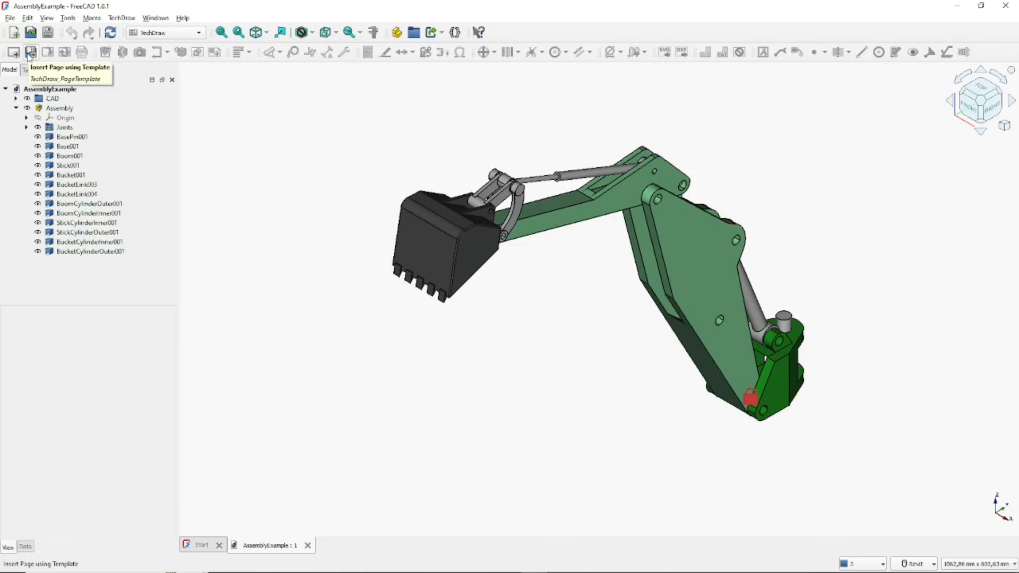
Insert a page from the A4_Landscape_ISO5457_minimal.svg template and select the Base part
left_click(30, 52)
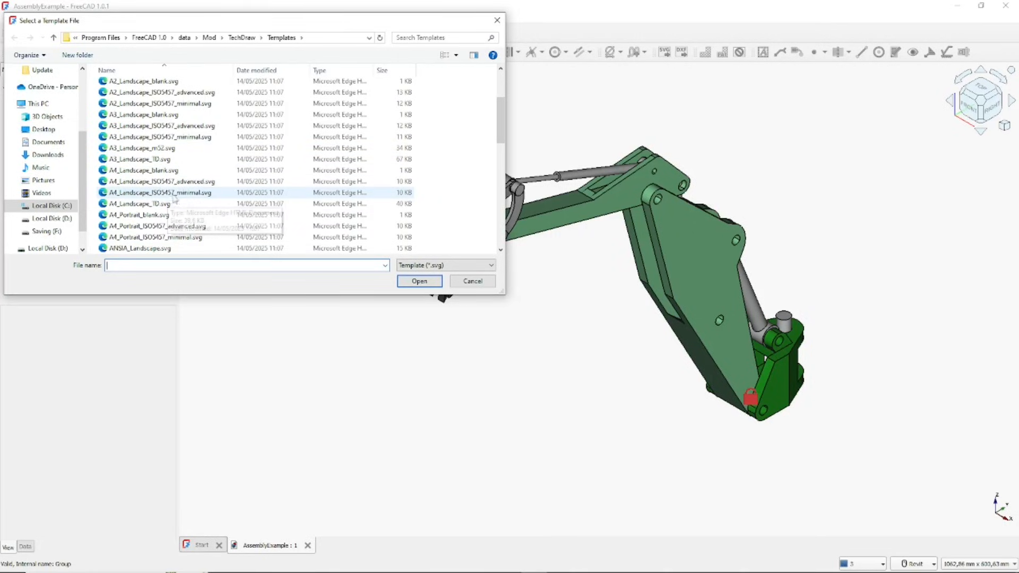
left_click(159, 192)
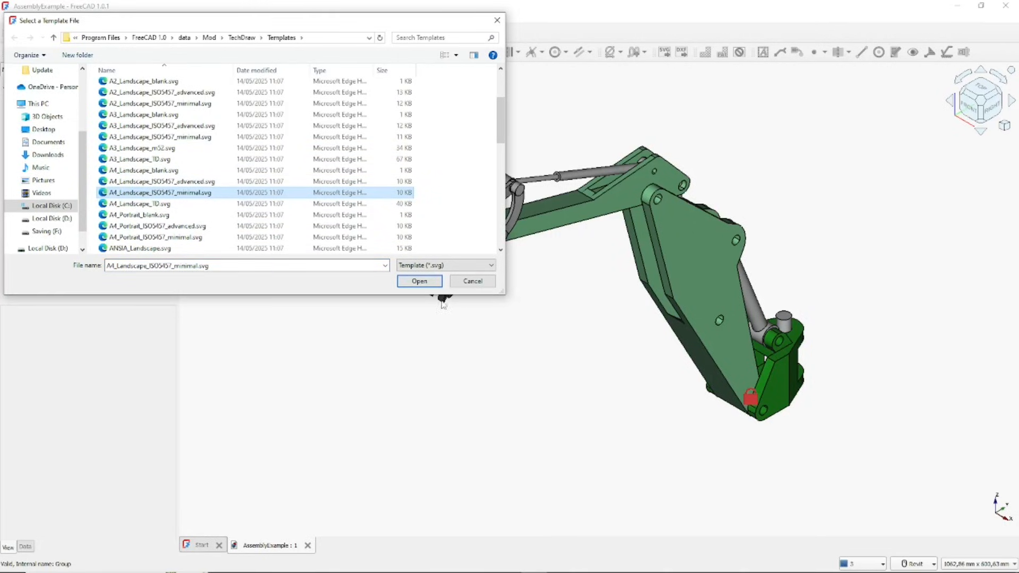
left_click(419, 280)
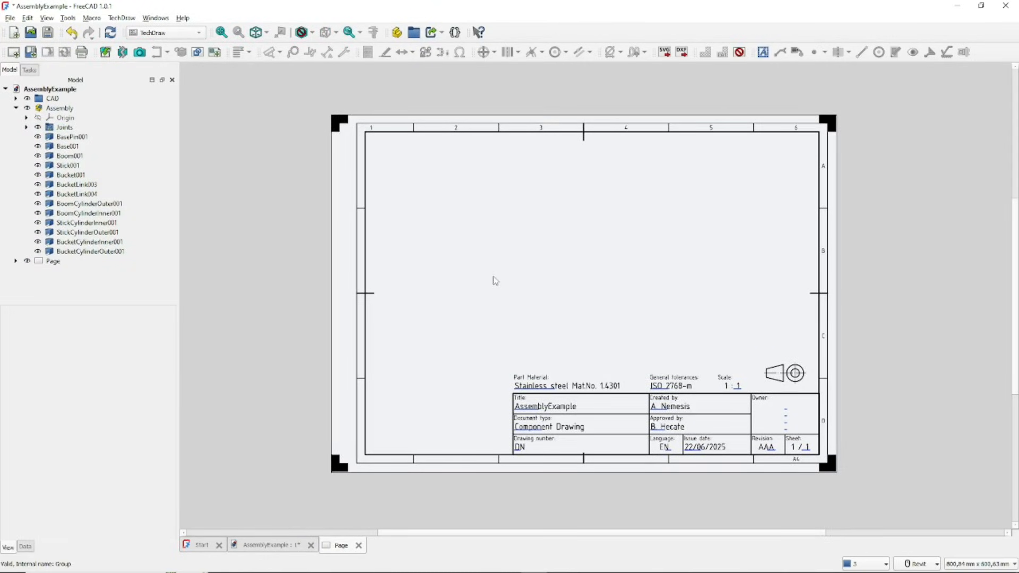
left_click(68, 147)
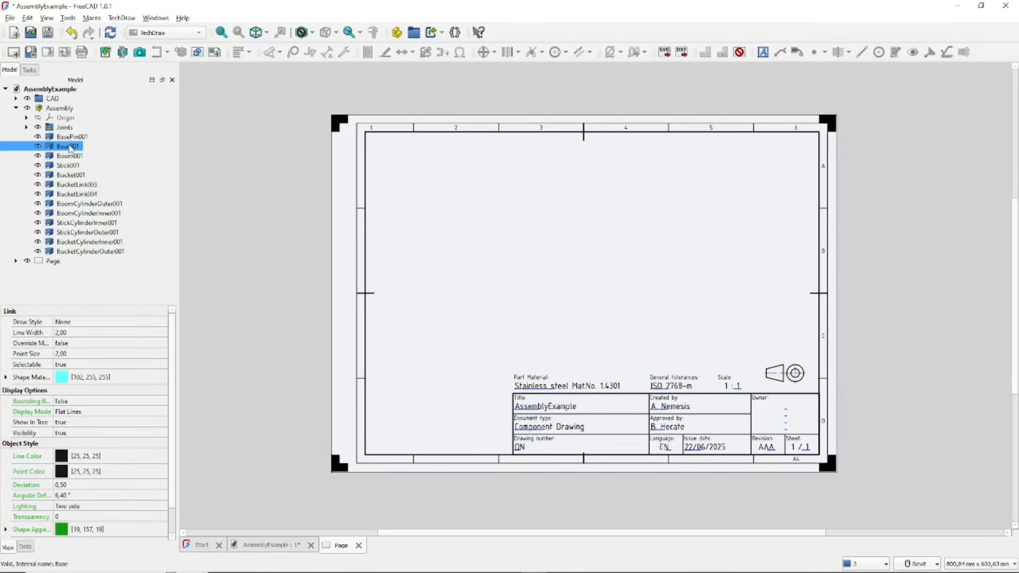
mouse_move(105, 52)
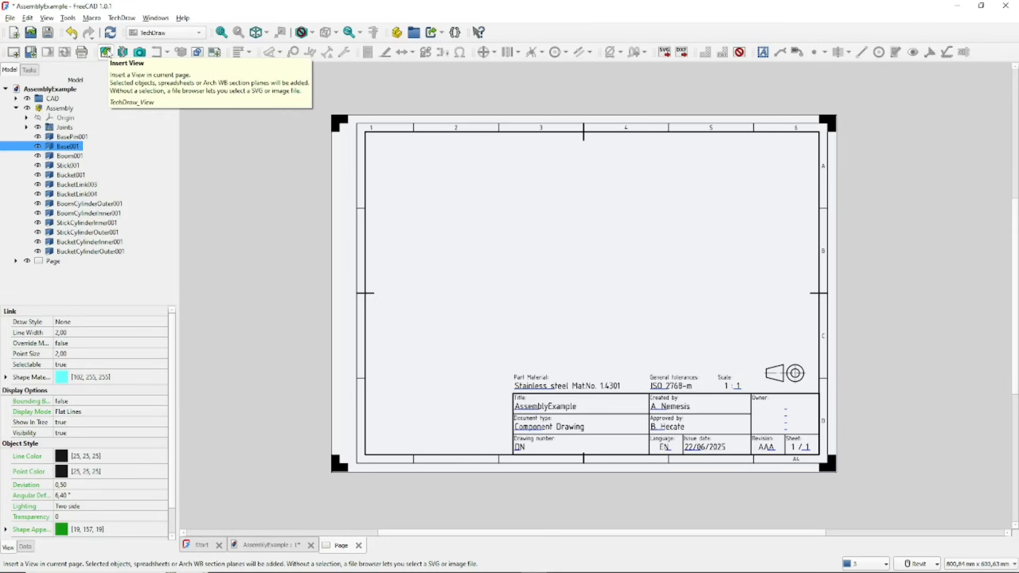
Insert a view of Base001, move it upper left, add the left projection, adjust scale and confirm
left_click(105, 51)
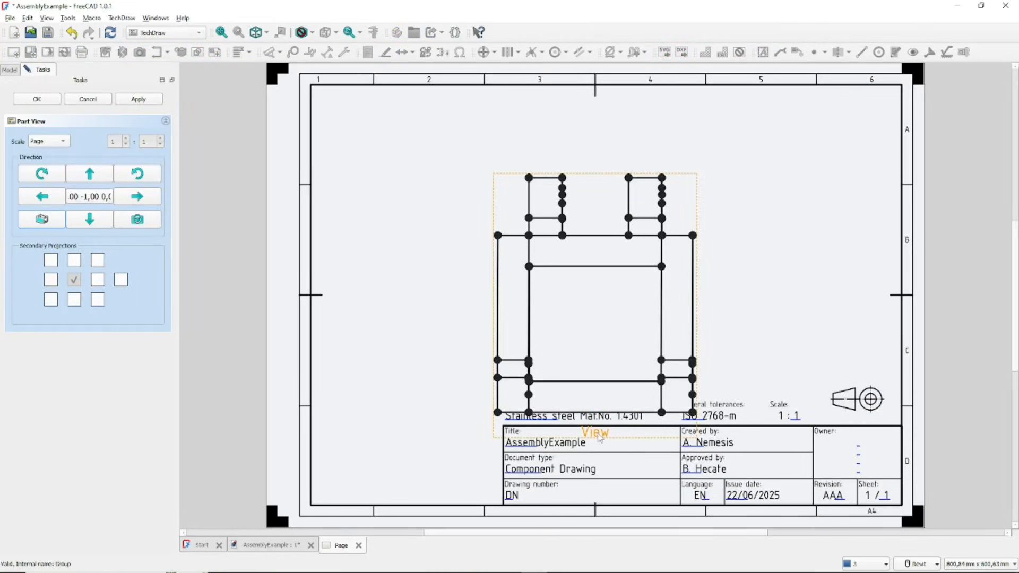
left_click_drag(595, 432, 450, 378)
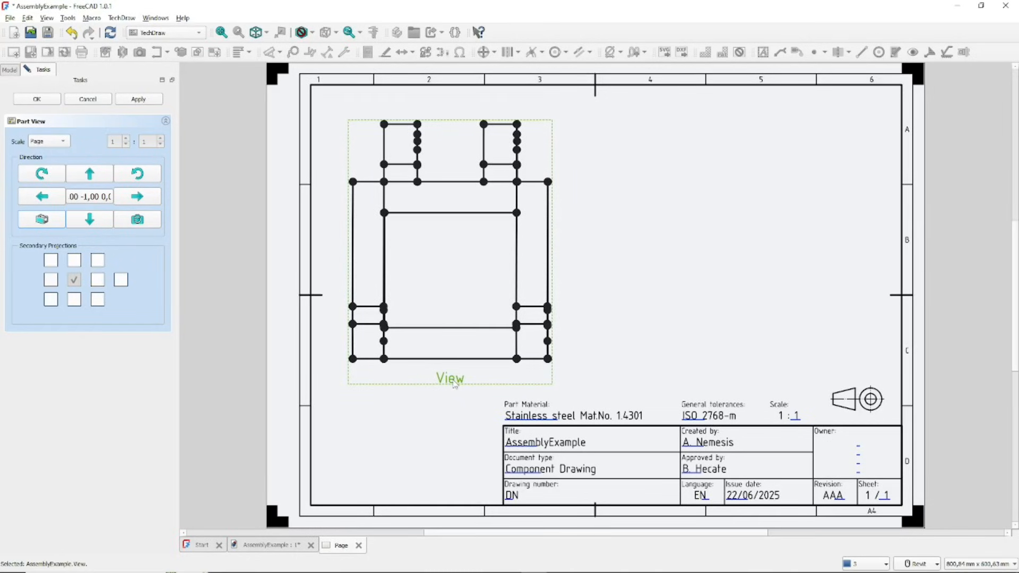
left_click(96, 279)
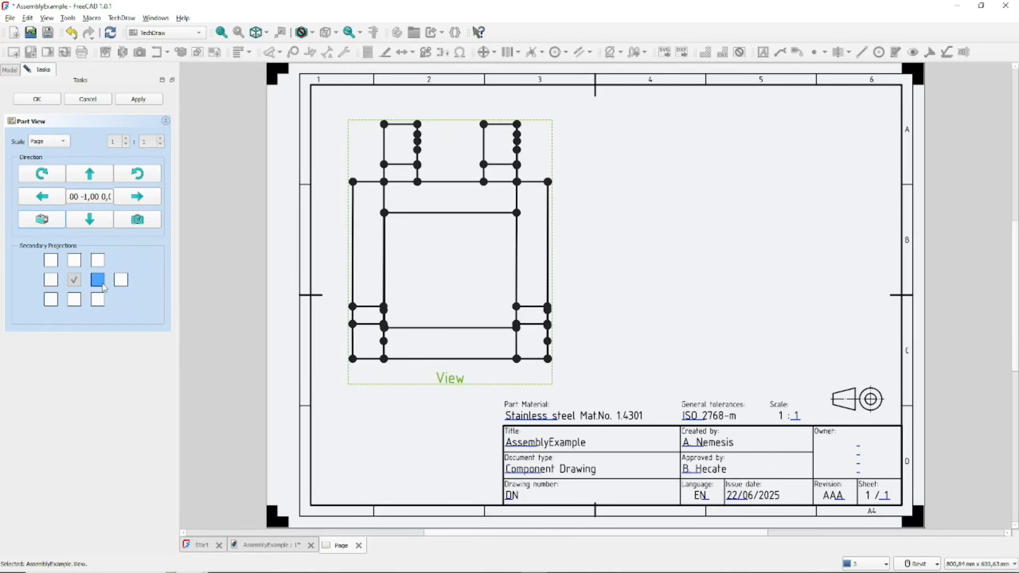
left_click(97, 280)
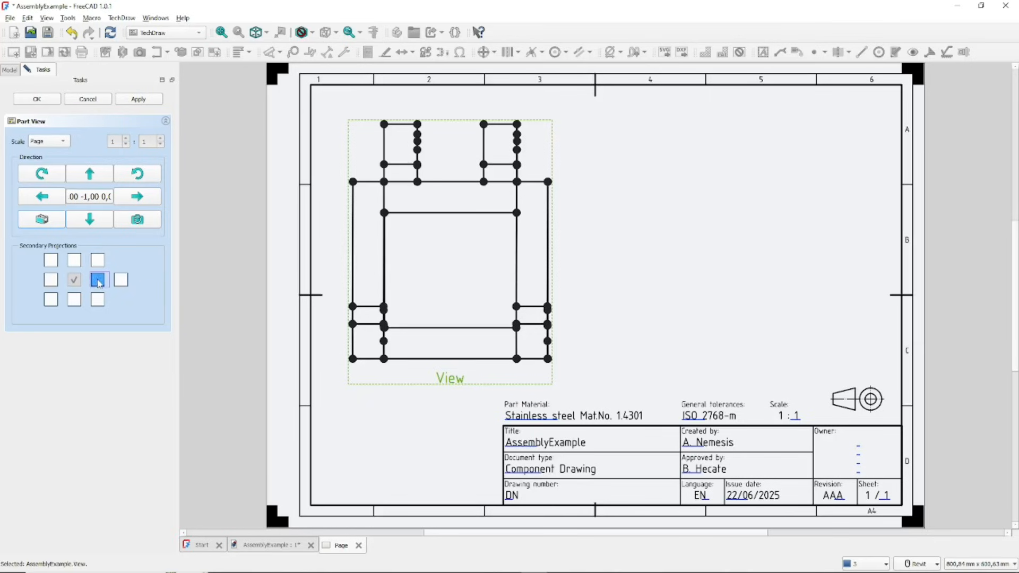
left_click(97, 272)
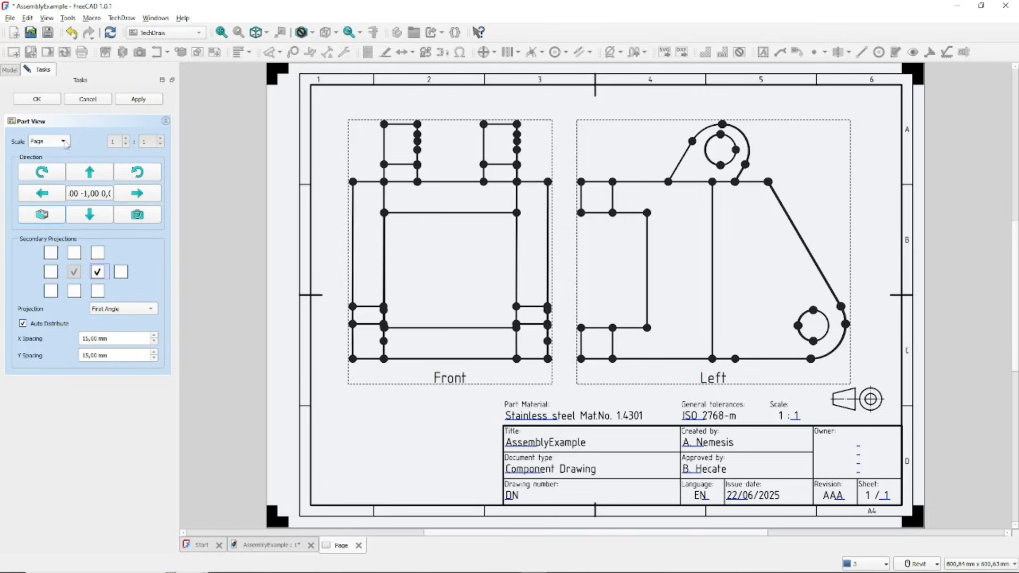
left_click(62, 141)
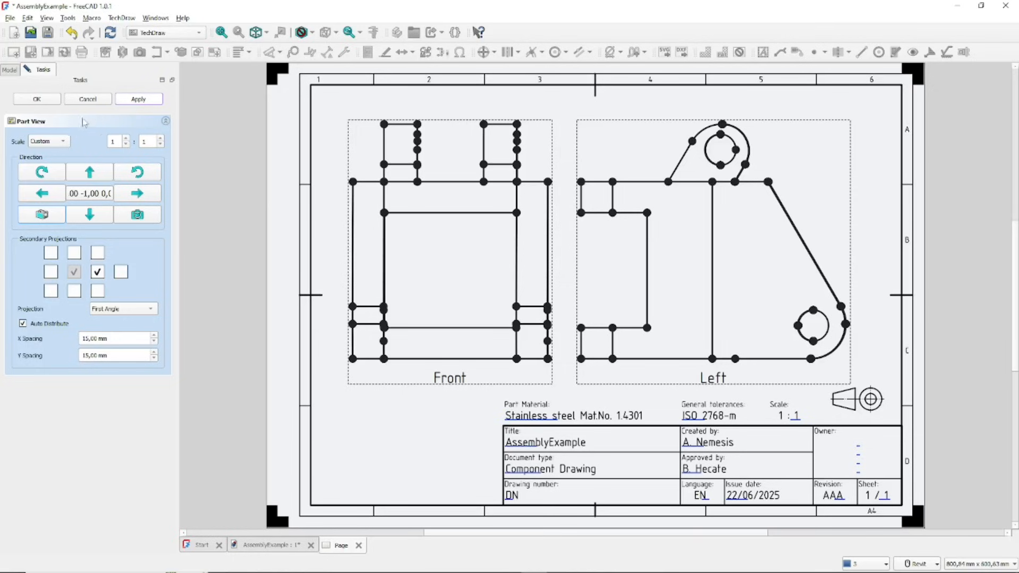
left_click(36, 99)
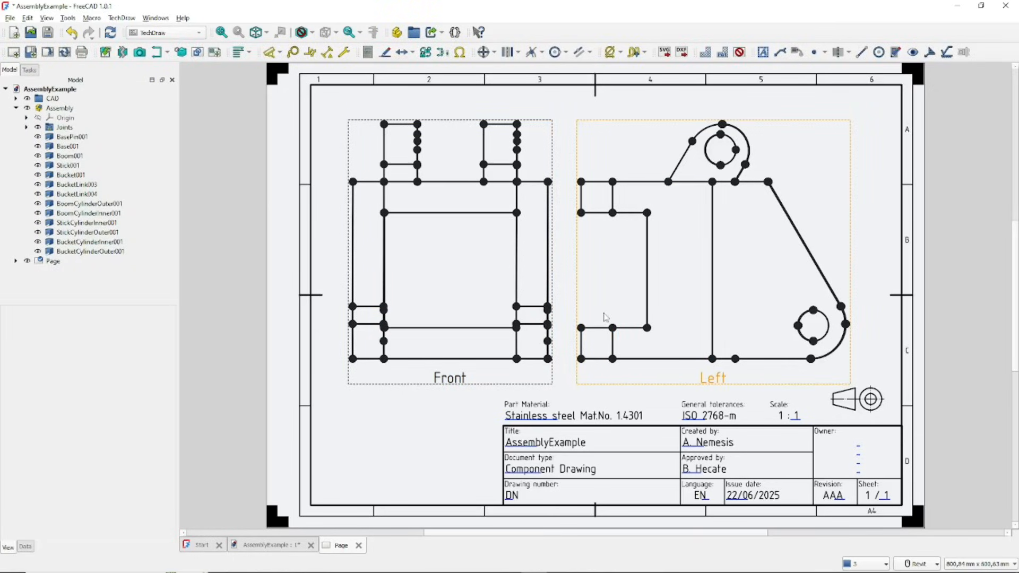
Pick a vertex on the front view and open the dimension type list for horizontal dimensions
left_click(448, 270)
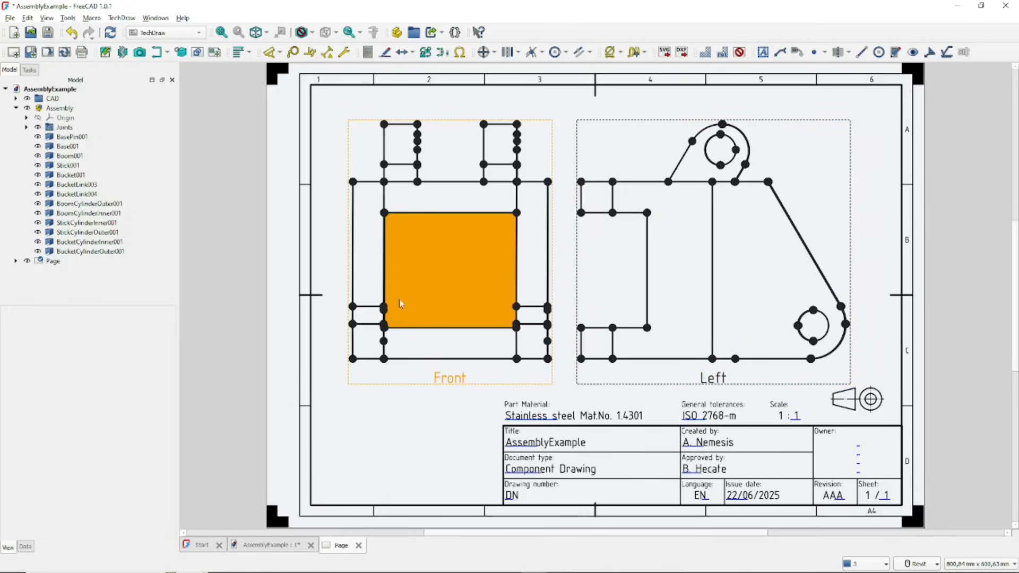
left_click(280, 52)
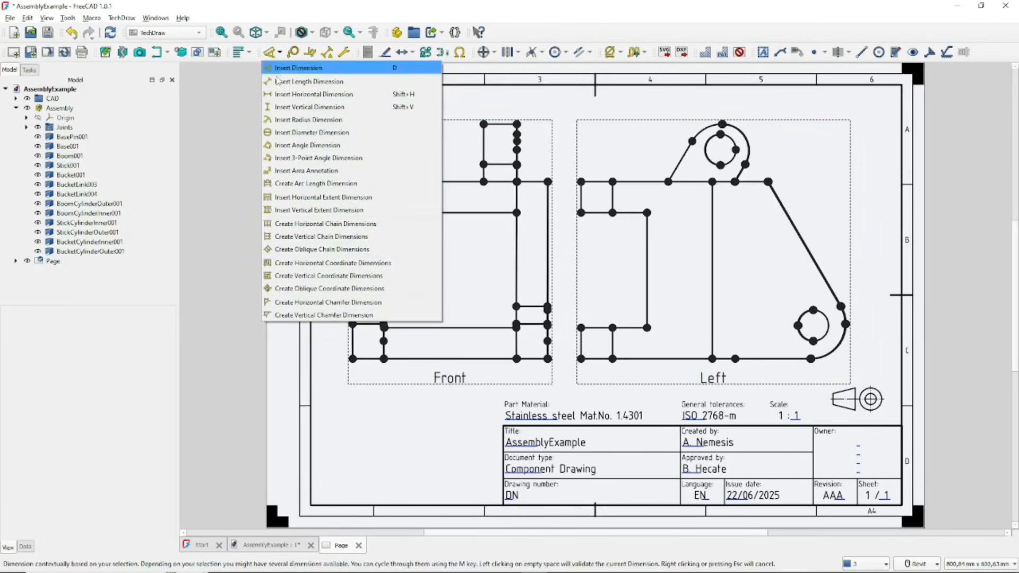
mouse_move(323, 198)
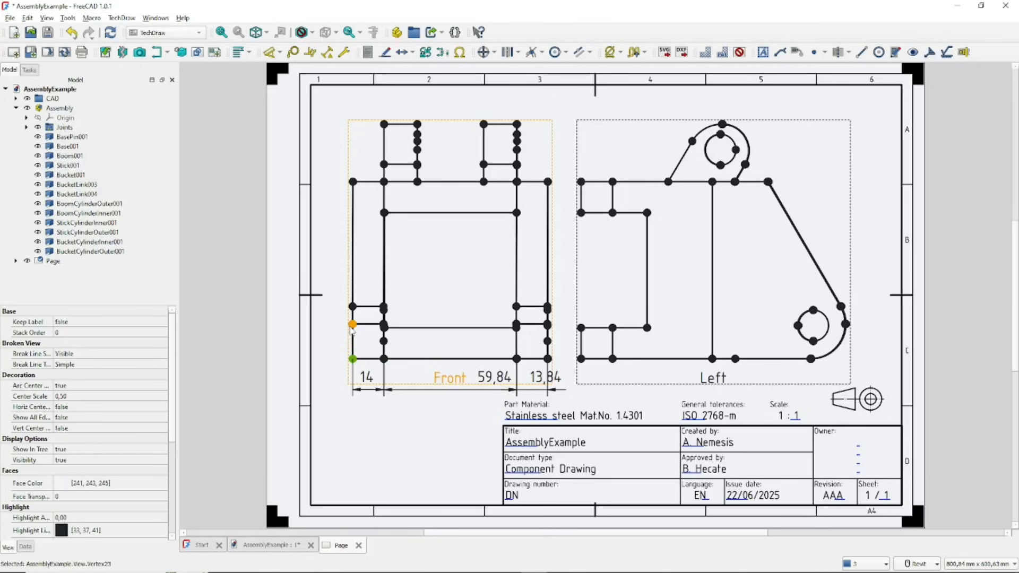
Create vertical chain dimensions (7,89, 18,11, 56,33, 15,76, 7,91) along the front view's left edge
left_click(353, 182)
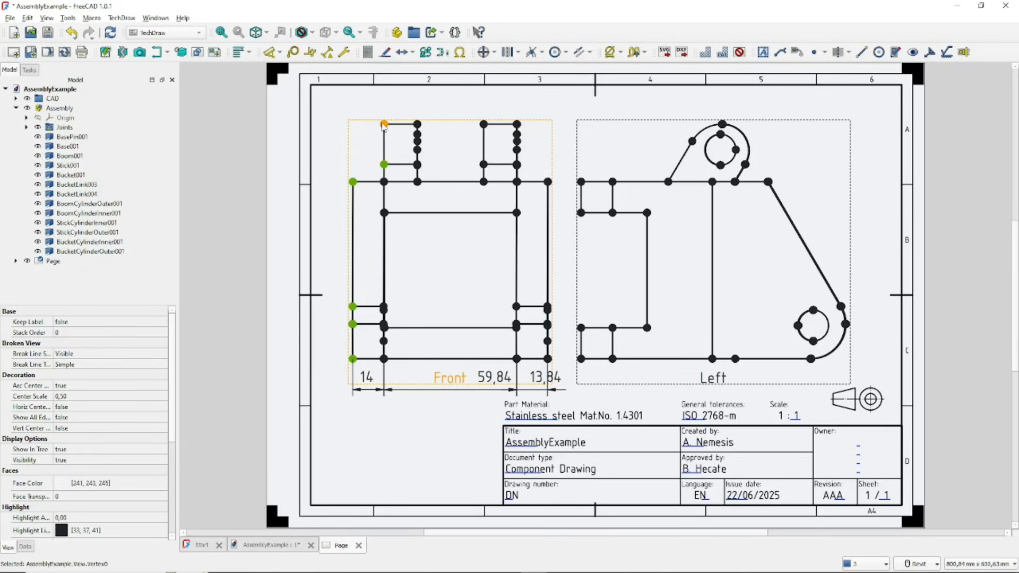
left_click(279, 52)
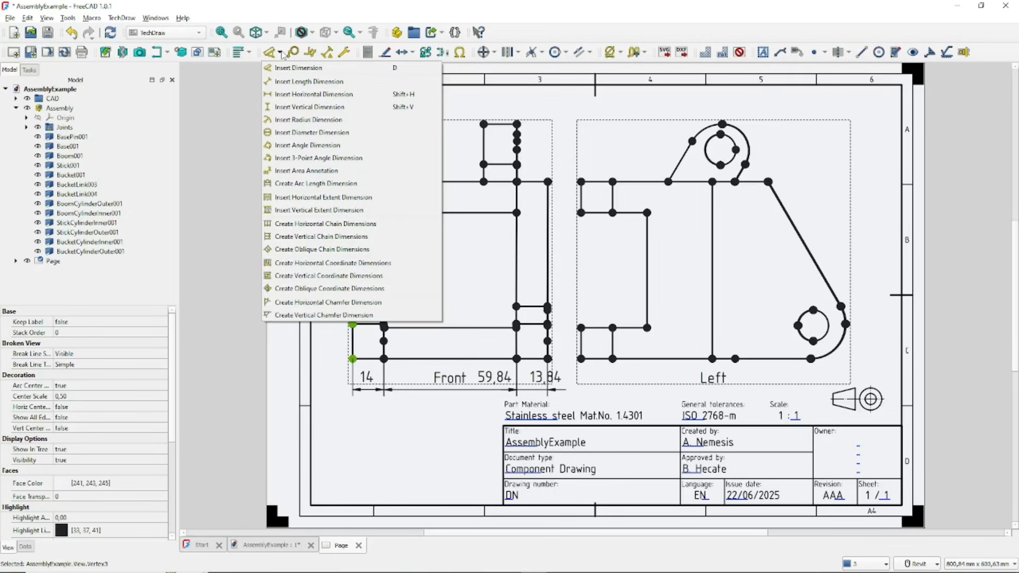
mouse_move(302, 235)
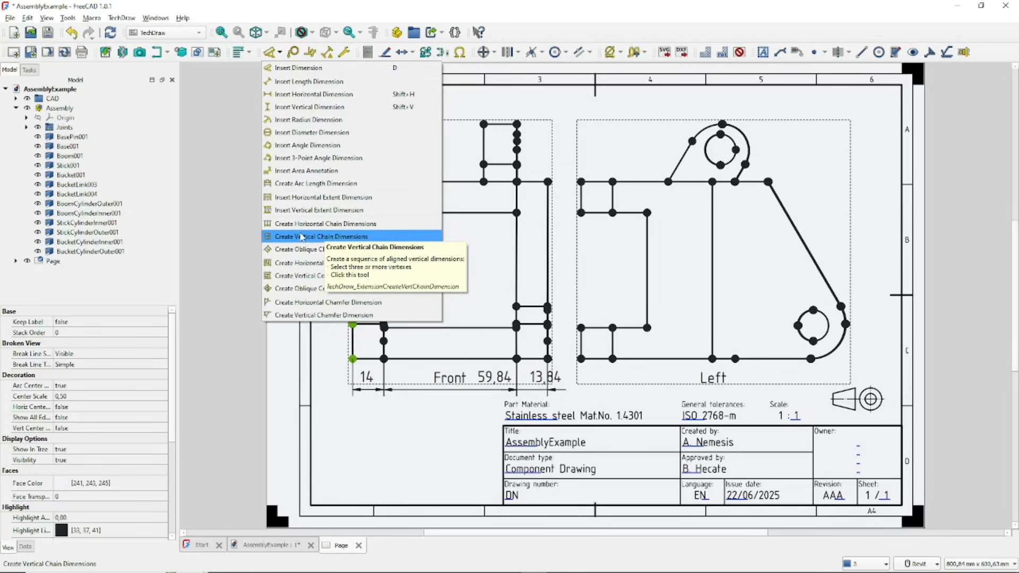
left_click(322, 235)
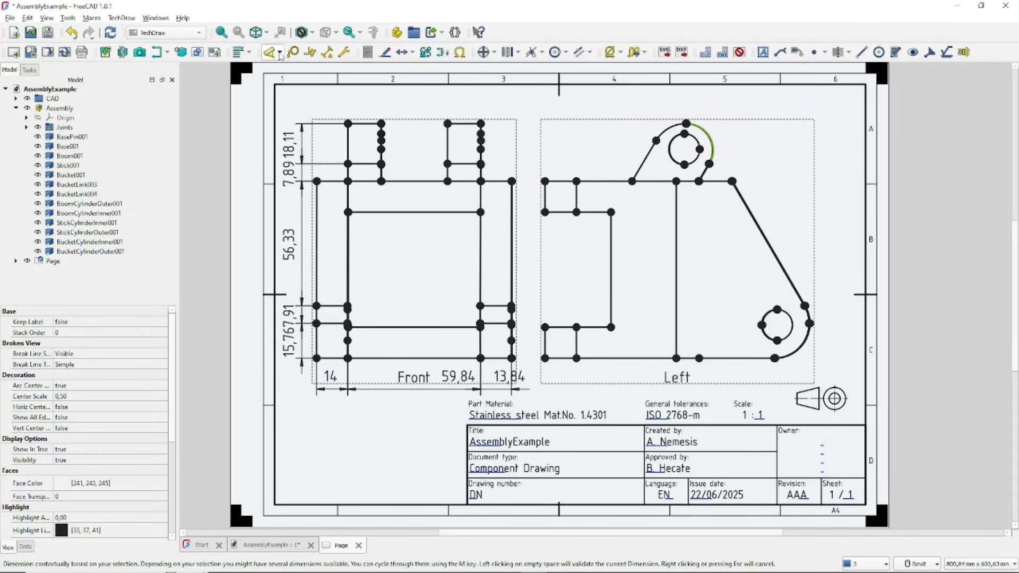
Add an R12 radius dimension on the outer arc, accepting the approximate-curve warning
left_click(279, 52)
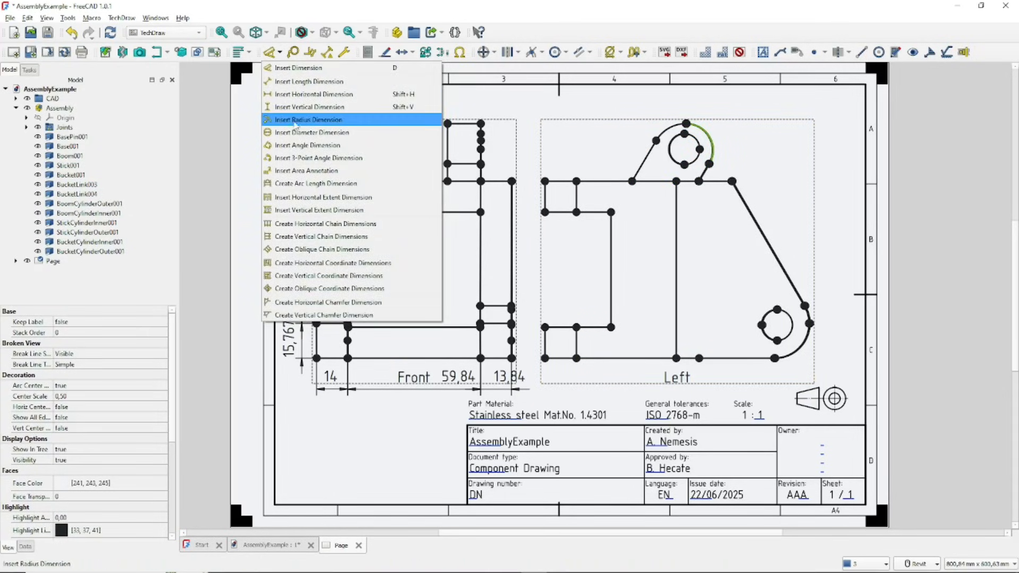
mouse_move(312, 132)
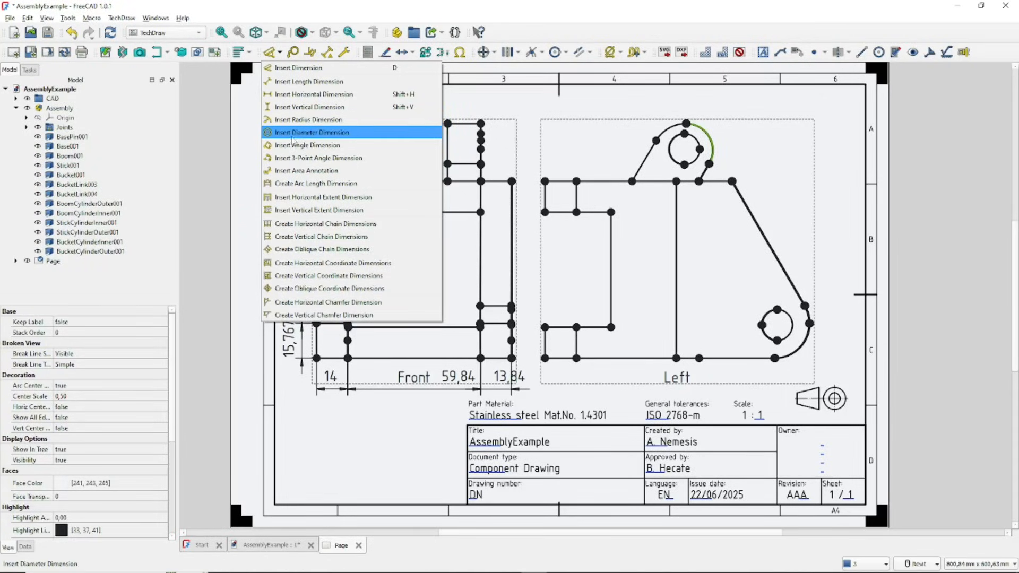
mouse_move(309, 120)
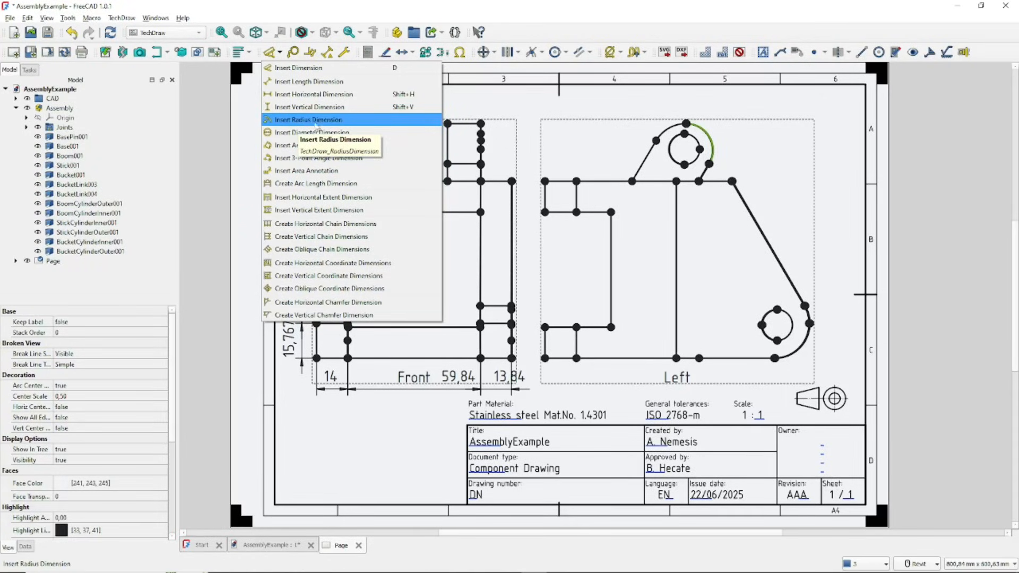
left_click(307, 119)
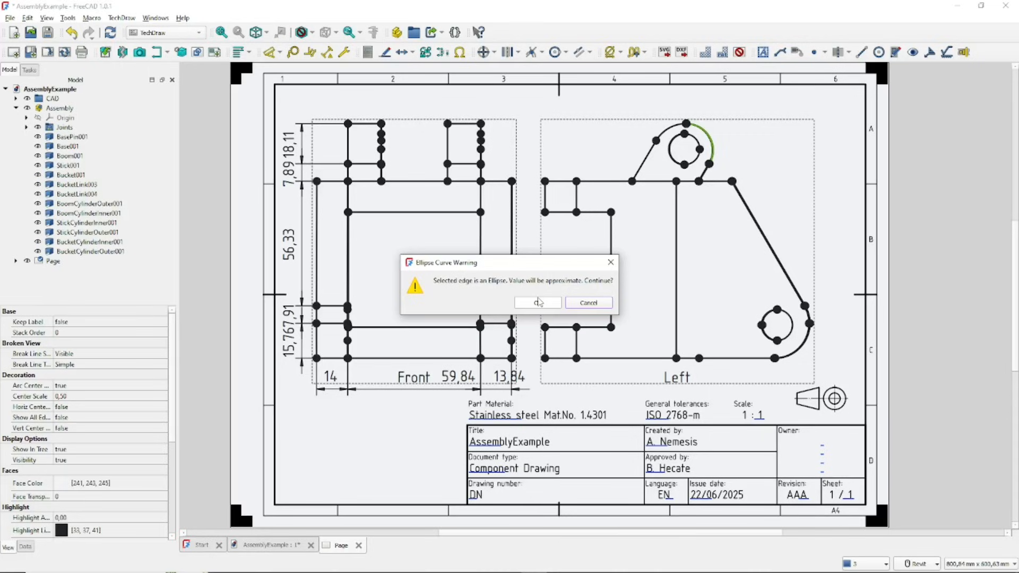
left_click(537, 302)
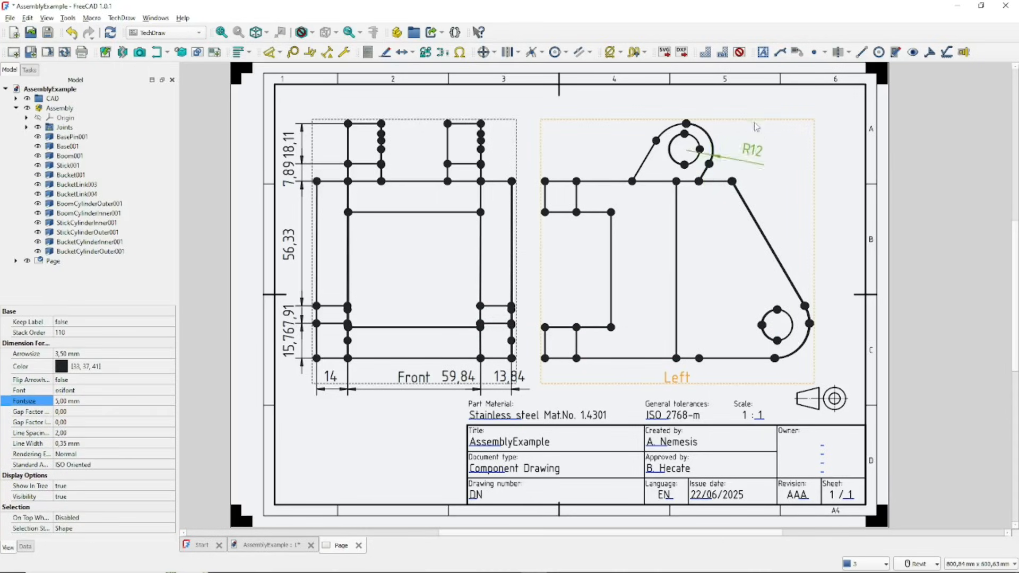
left_click(676, 150)
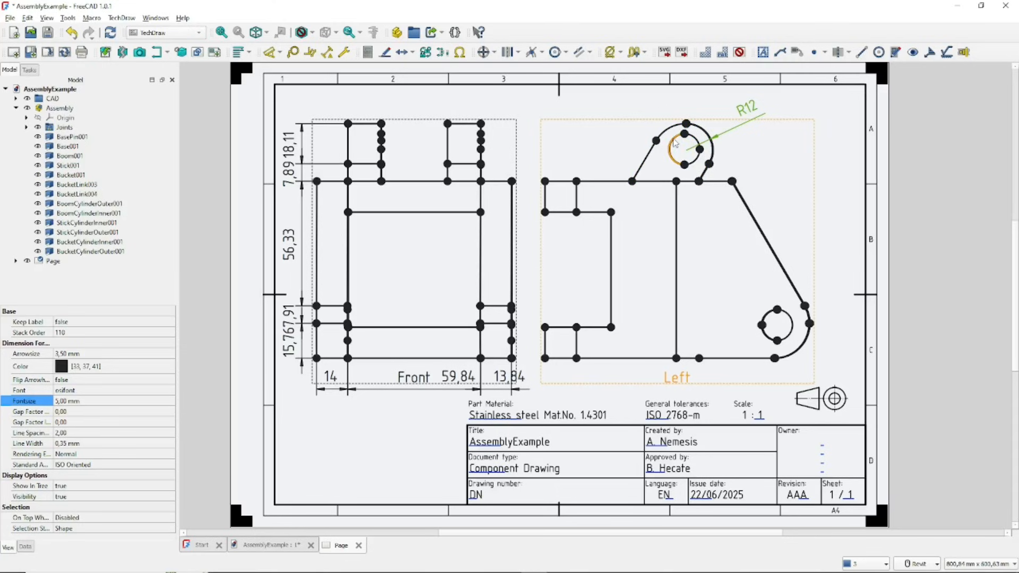
Add a Ø14 diameter dimension on the inner circle, accepting the approximate-curve warning
left_click(279, 52)
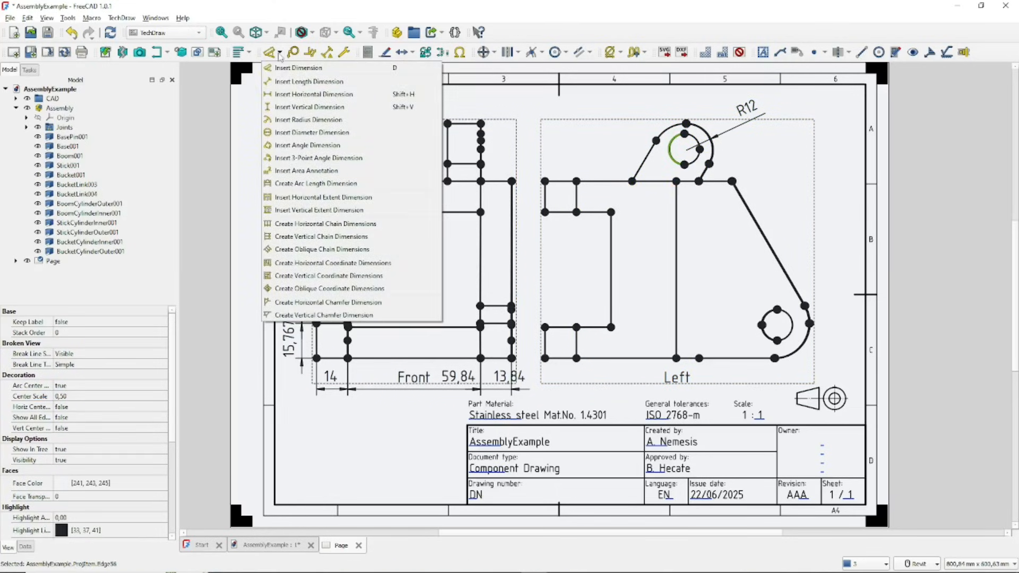
mouse_move(312, 133)
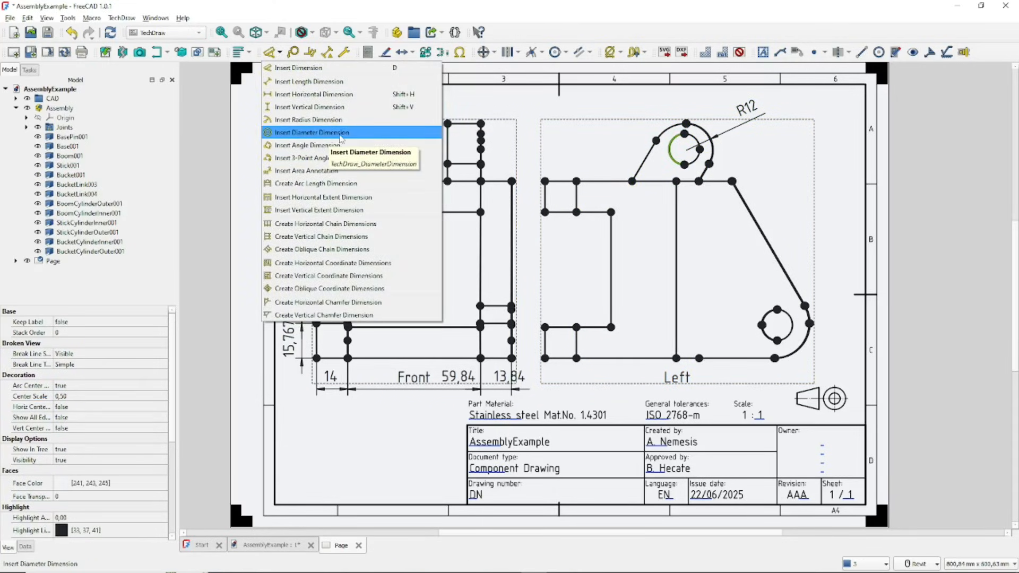
left_click(311, 132)
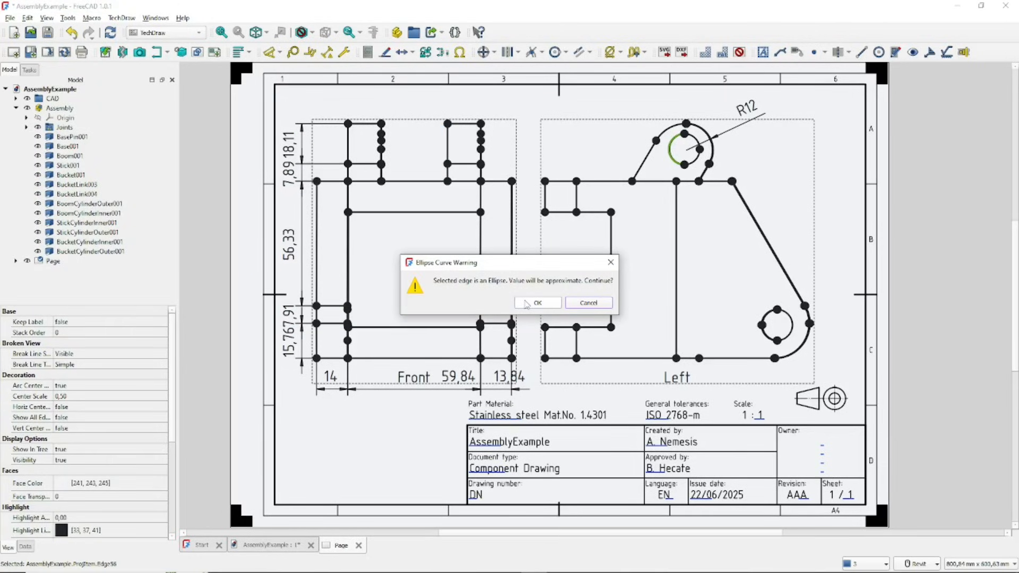
left_click(537, 303)
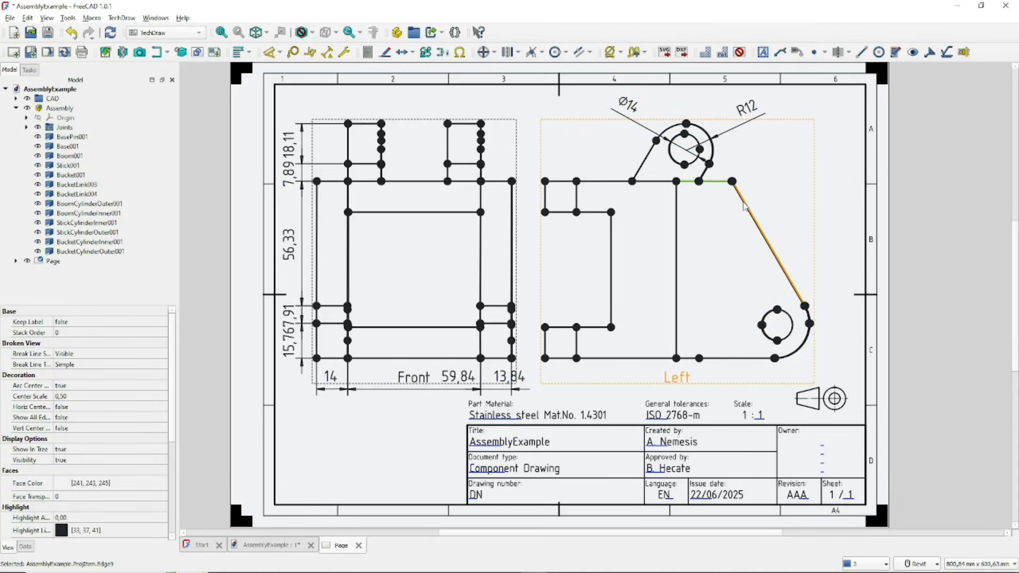
Add the 120,26° angle dimension between the two edges and expand the Page in the tree
left_click(272, 52)
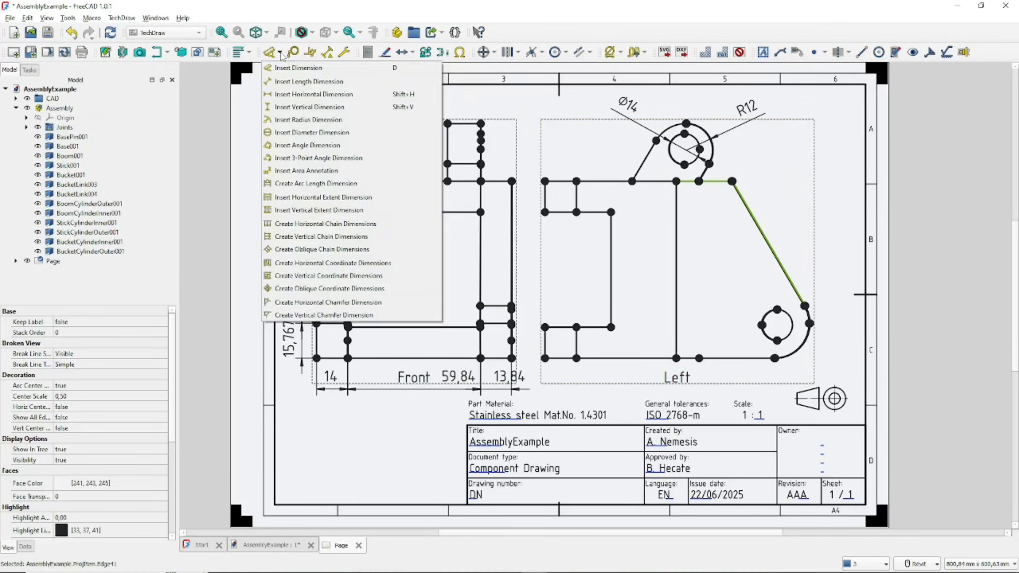
left_click(308, 146)
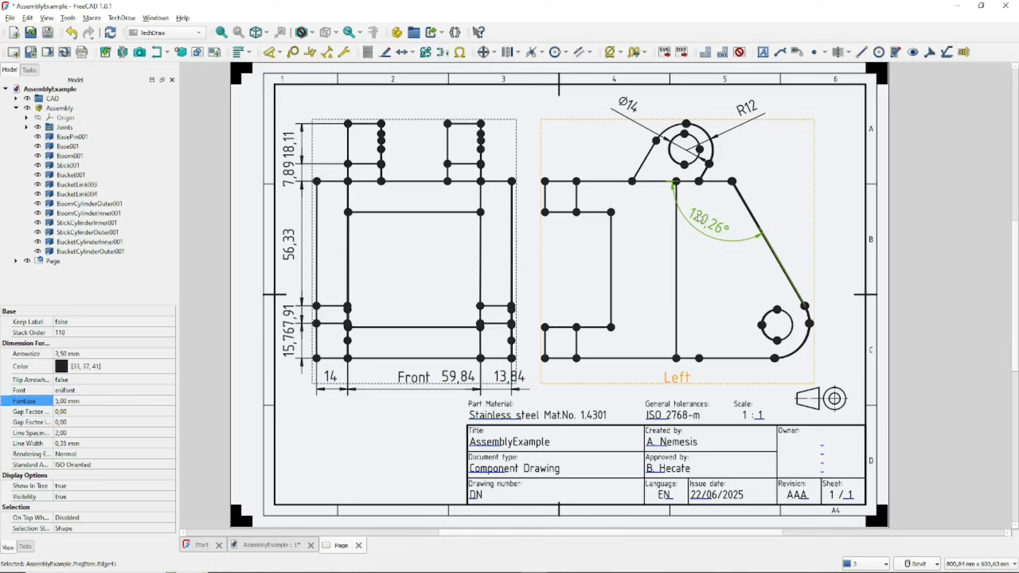
left_click(630, 273)
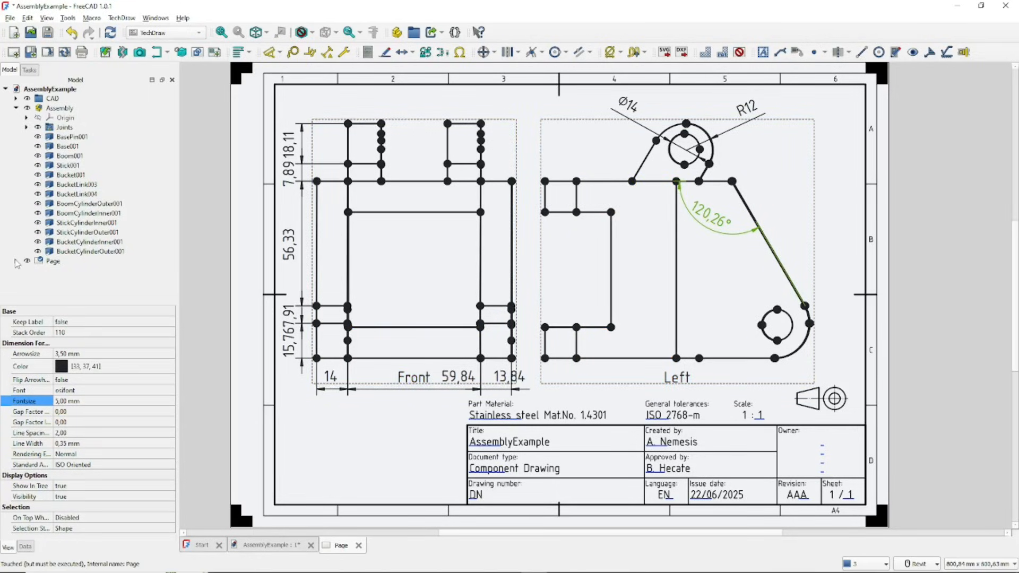
left_click(16, 261)
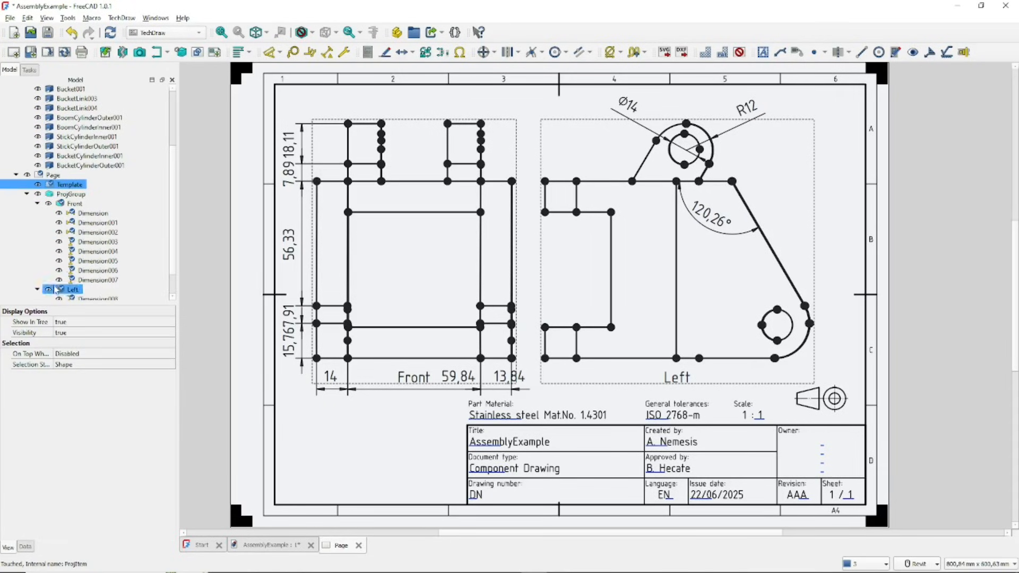
Select all eleven Front and Left view dimensions in the model tree for shared editing
left_click(97, 203)
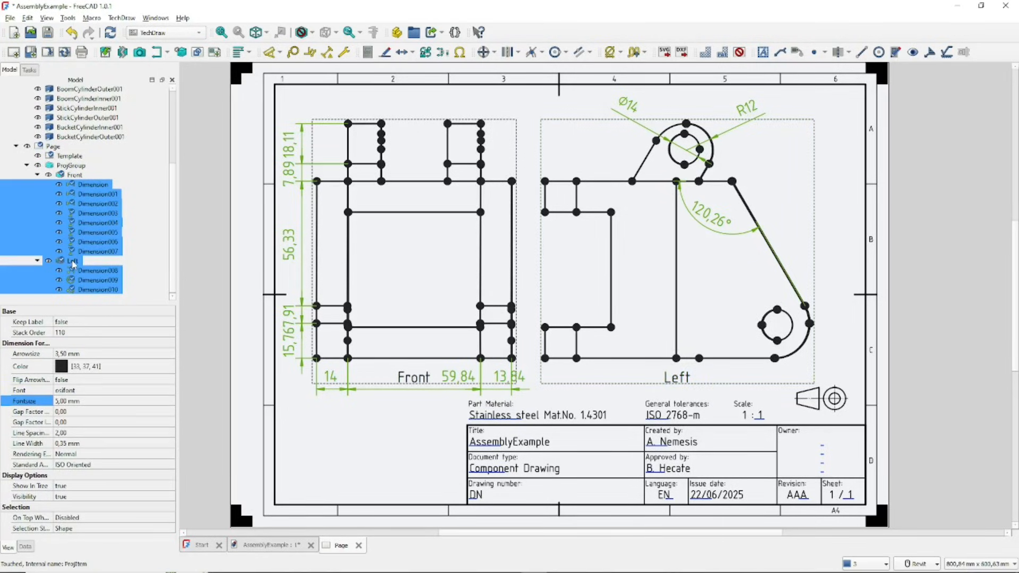
left_click(72, 262)
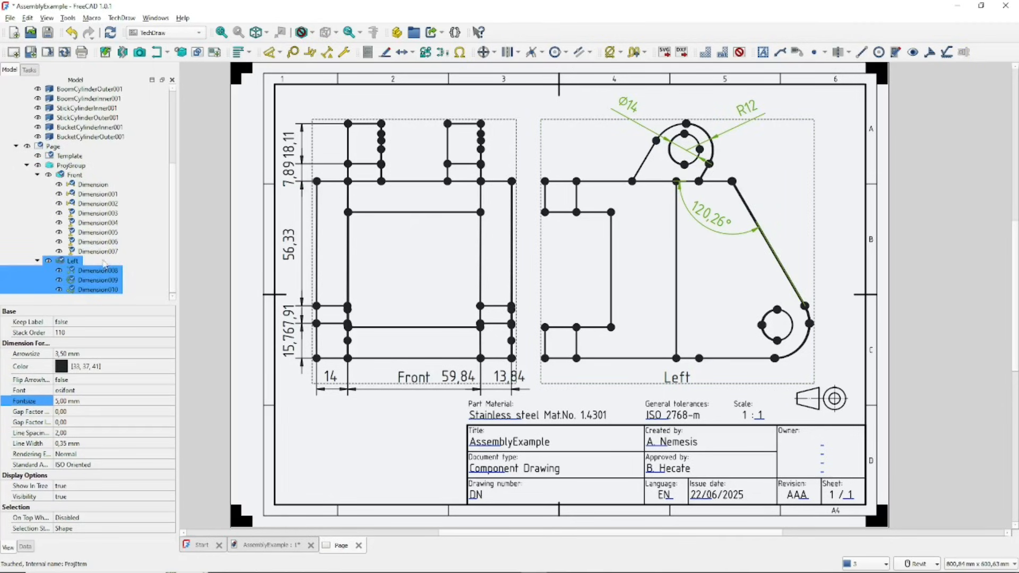
left_click(97, 251)
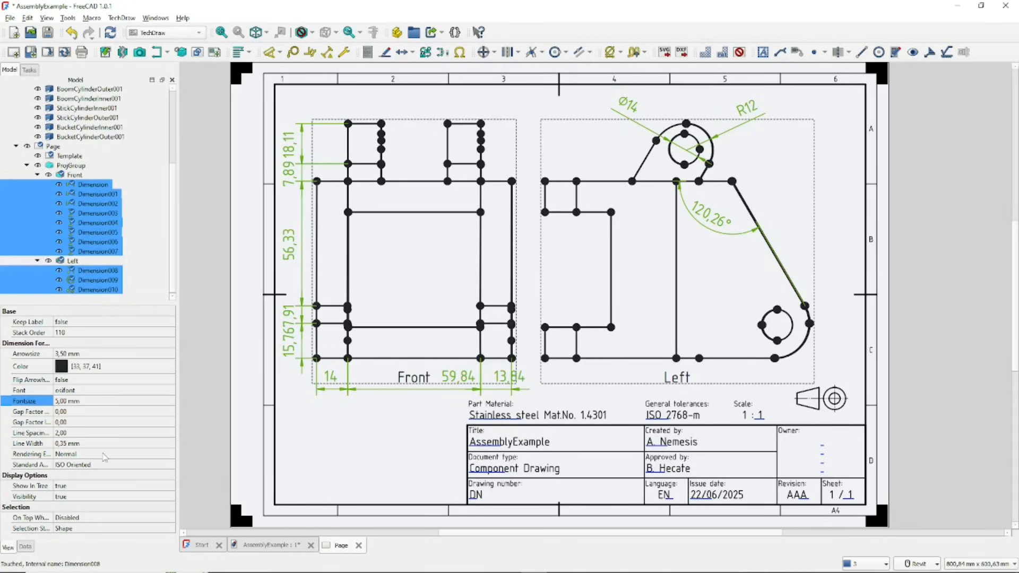
mouse_move(74, 404)
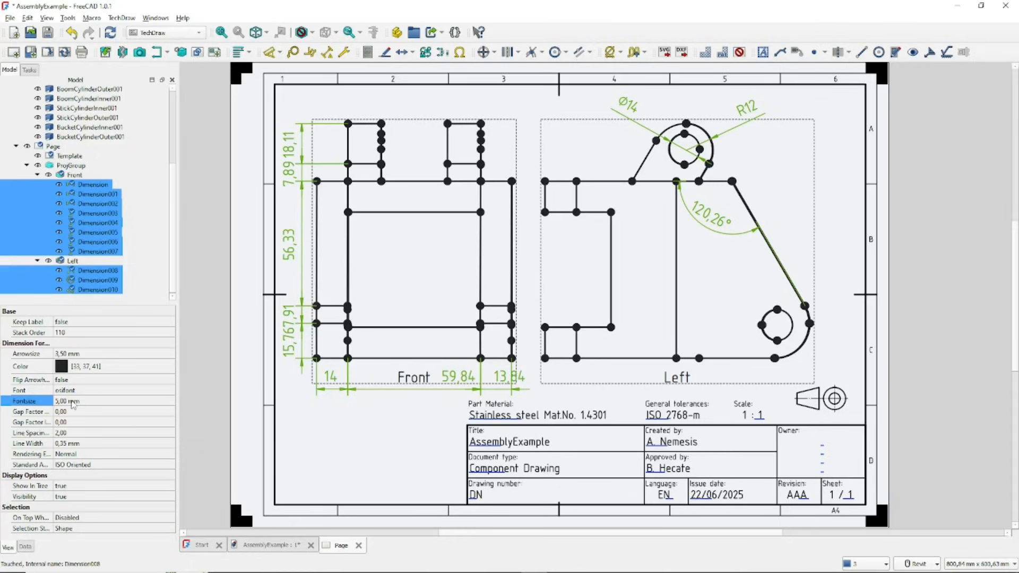